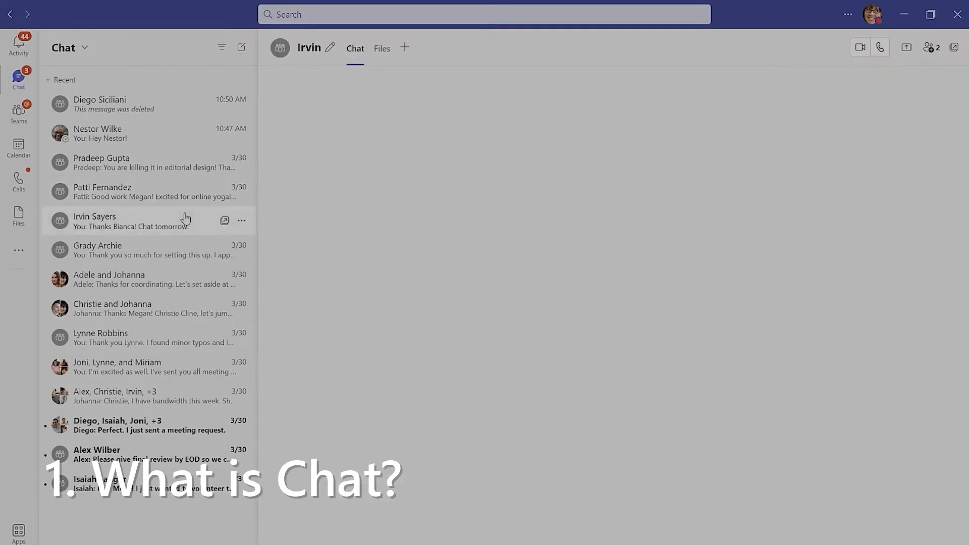
Open Sales and Marketing > General, expand the campaign post's replies, then return to chats
click(18, 113)
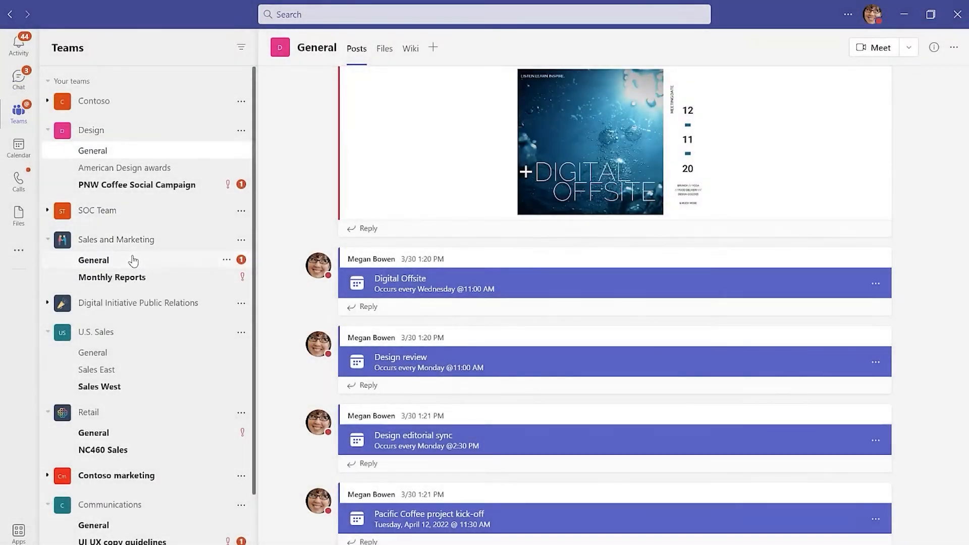
click(94, 260)
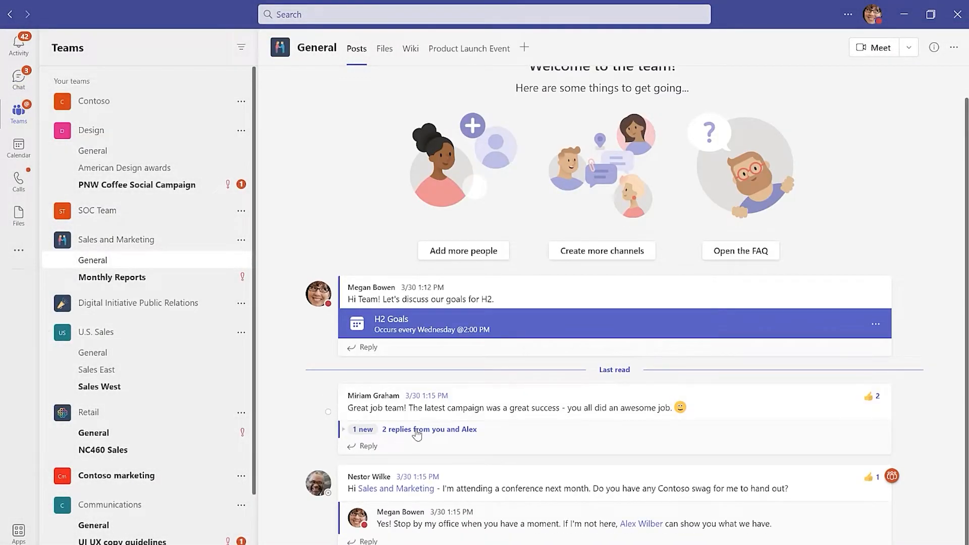
click(428, 429)
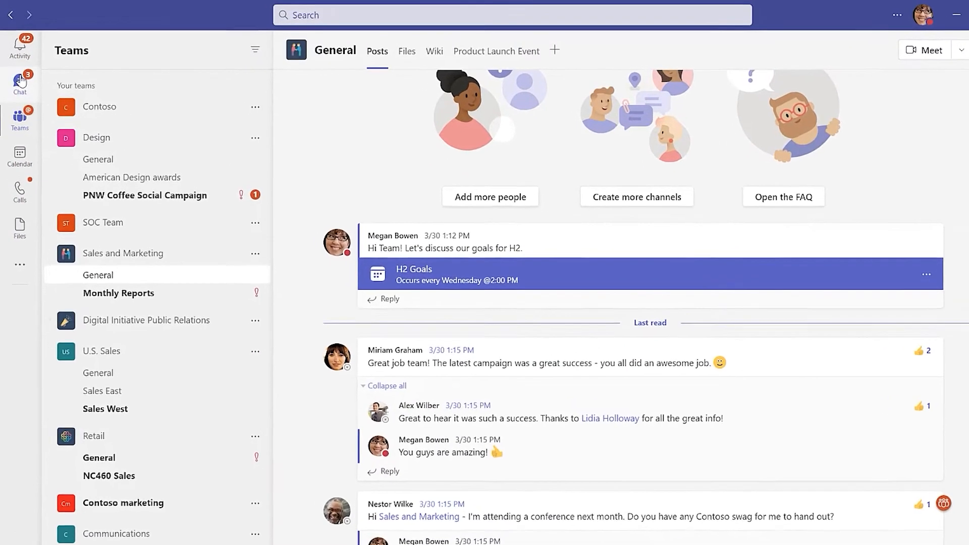
click(19, 83)
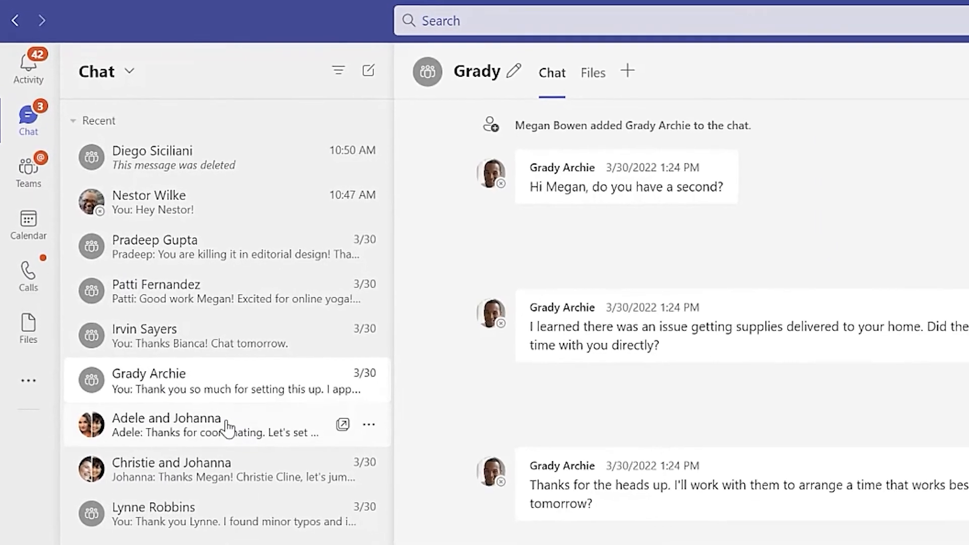
Pin the group chat about coordinating a meeting to the top of the chat list
click(166, 425)
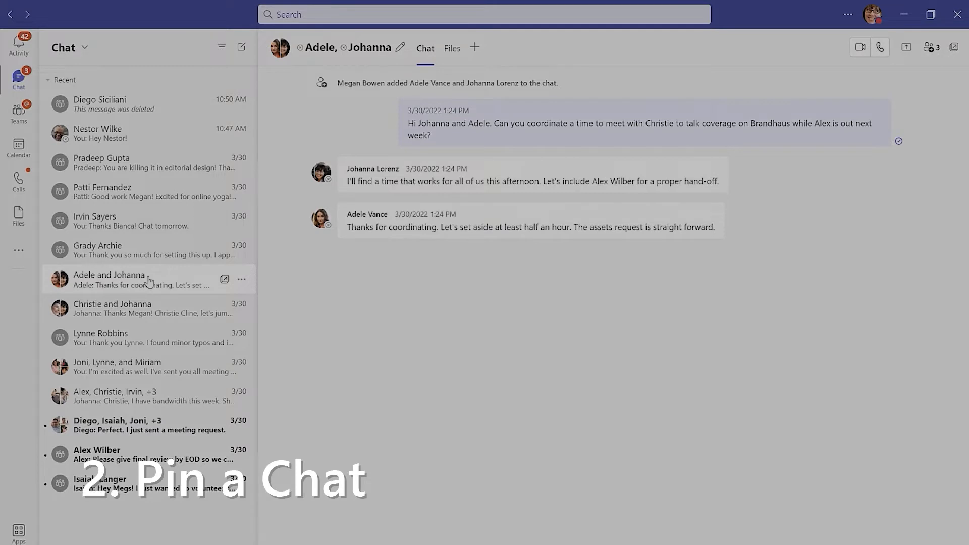
click(241, 279)
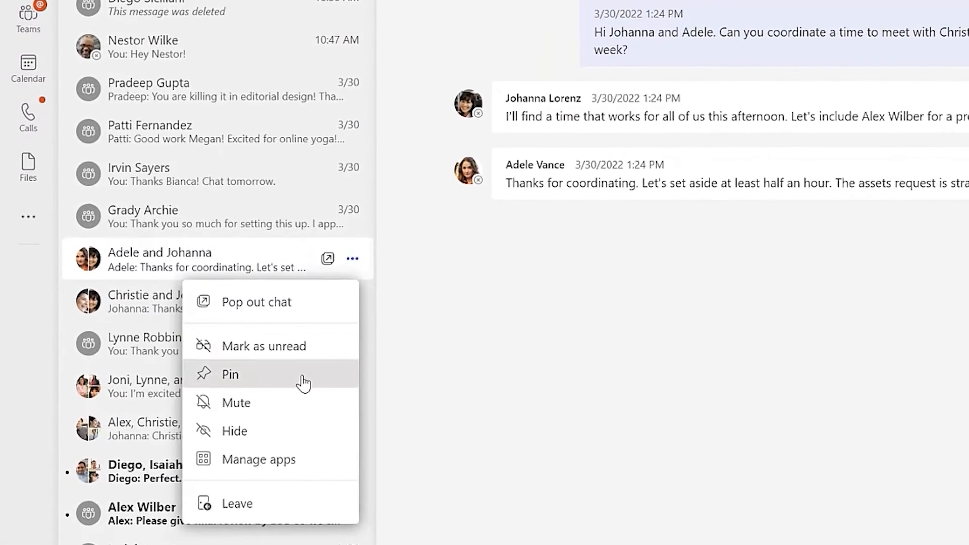
click(230, 374)
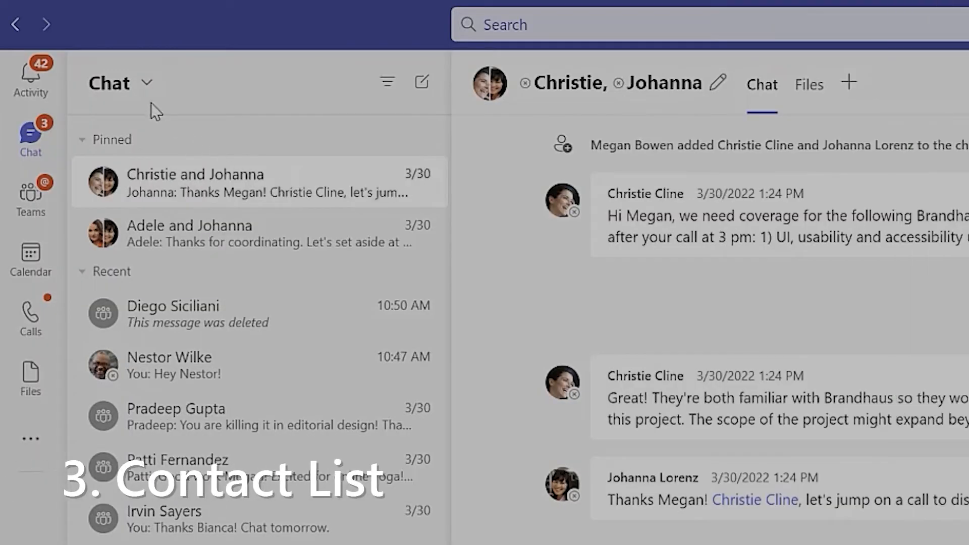
In Contacts, add Adele to Favorites and create a contact group named 'Sales Team'
click(149, 83)
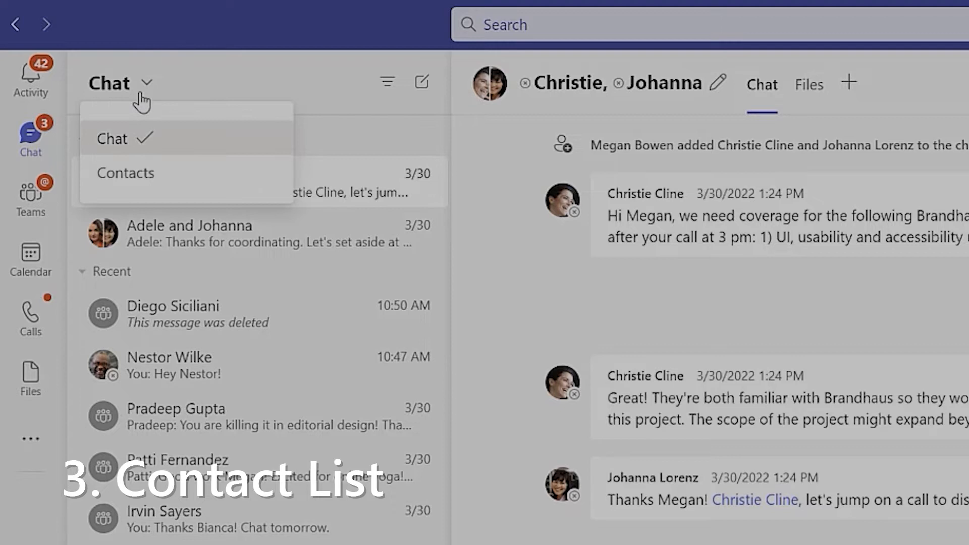
click(125, 173)
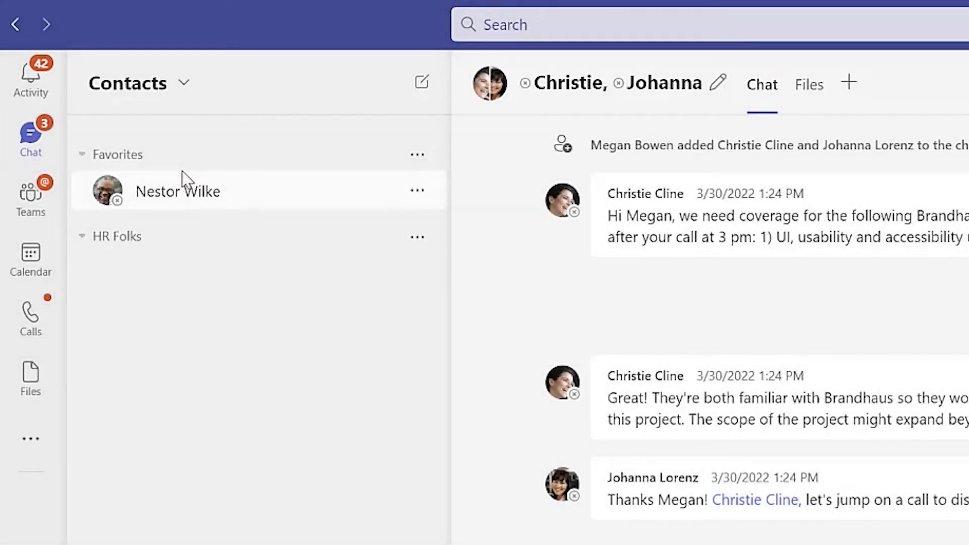
click(416, 155)
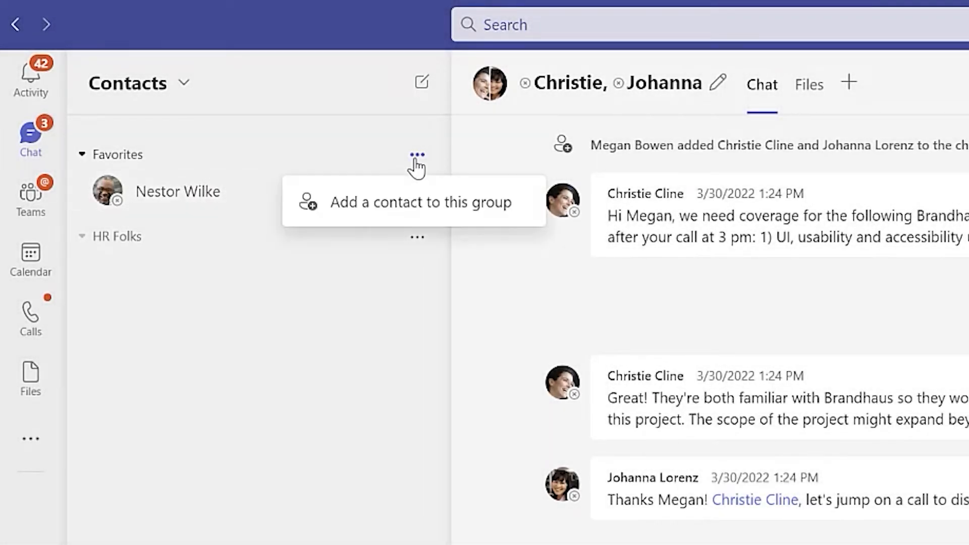
click(420, 202)
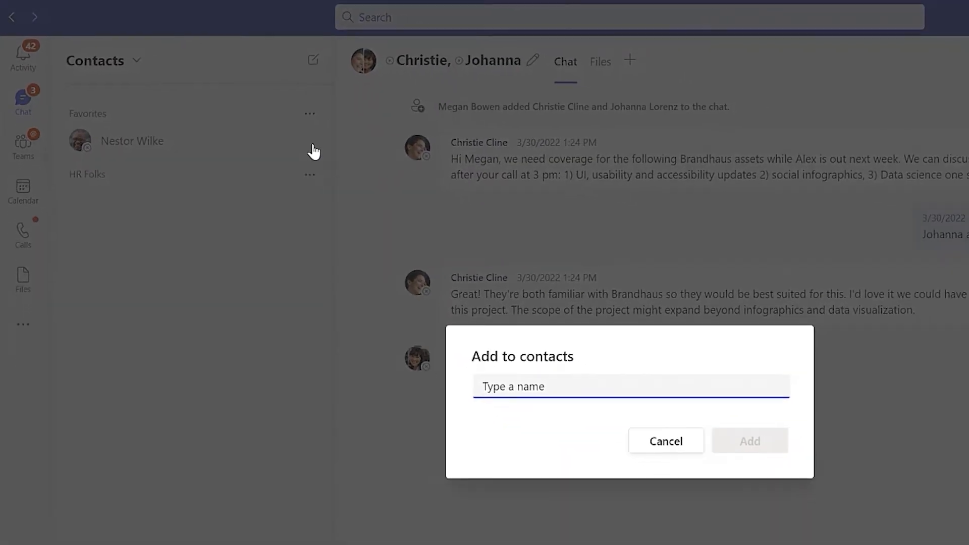
text(Adele)
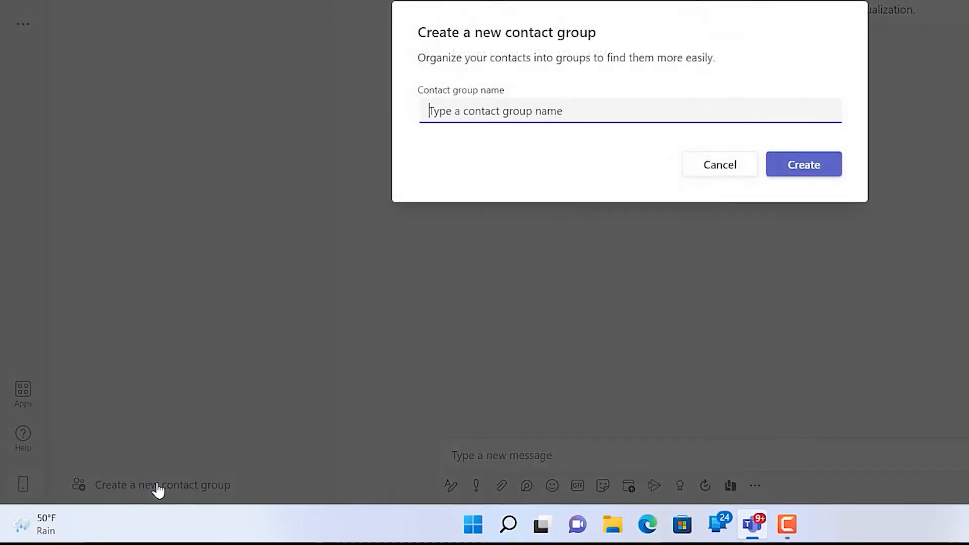
text(Sales Team)
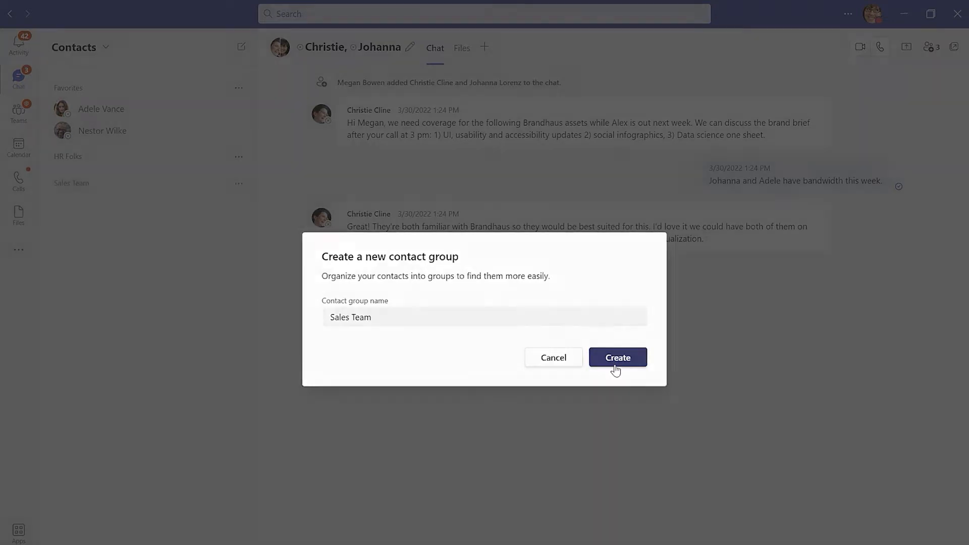
click(617, 357)
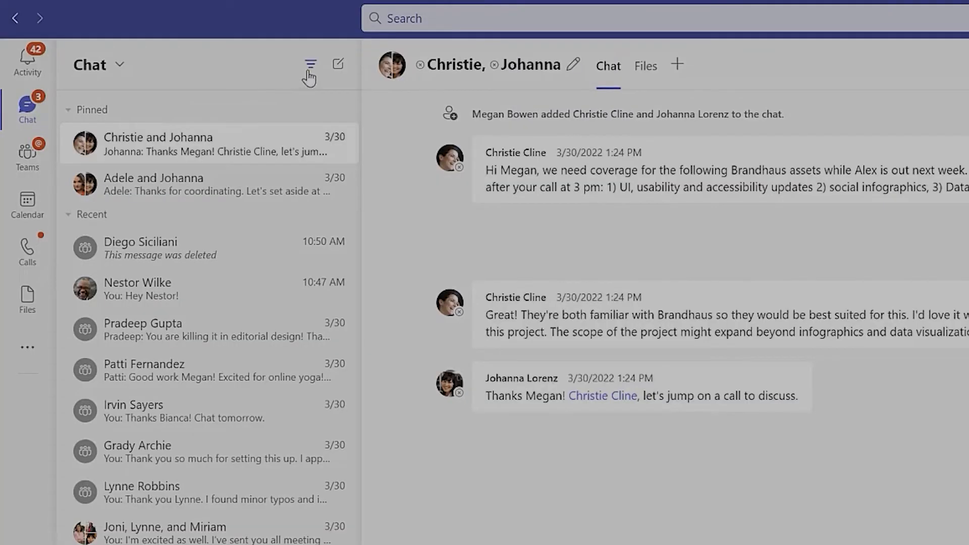
Filter chats by the name 'Lynne' and narrow the results to Unread
click(309, 64)
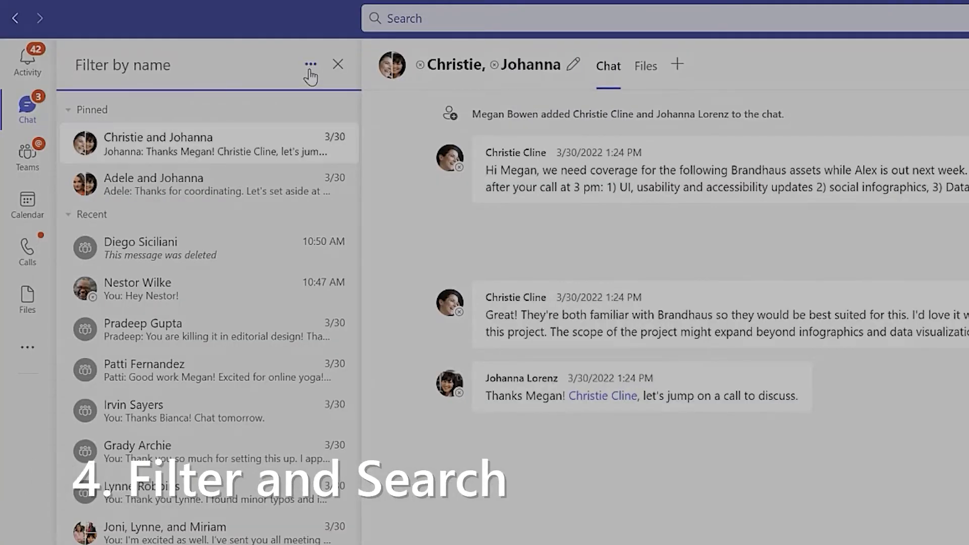
text(Lynne)
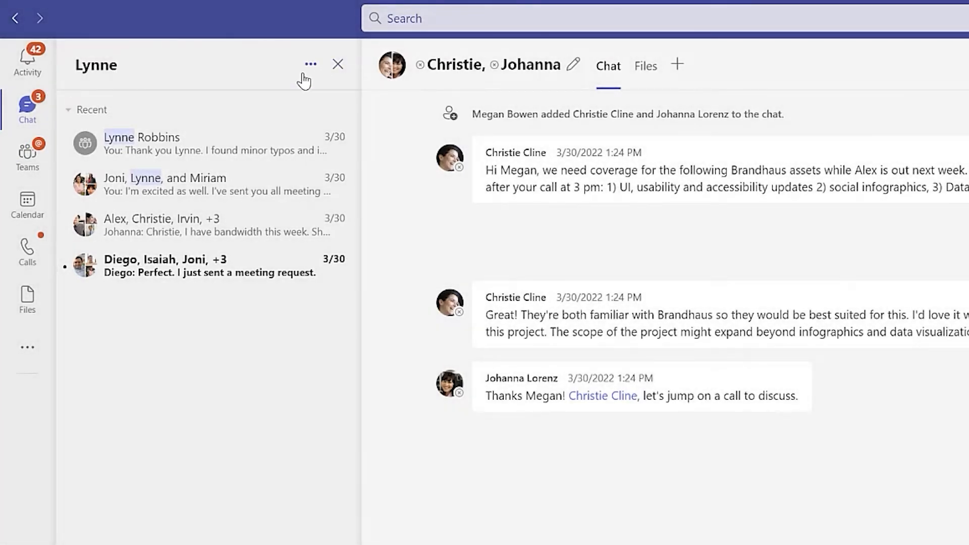
click(311, 64)
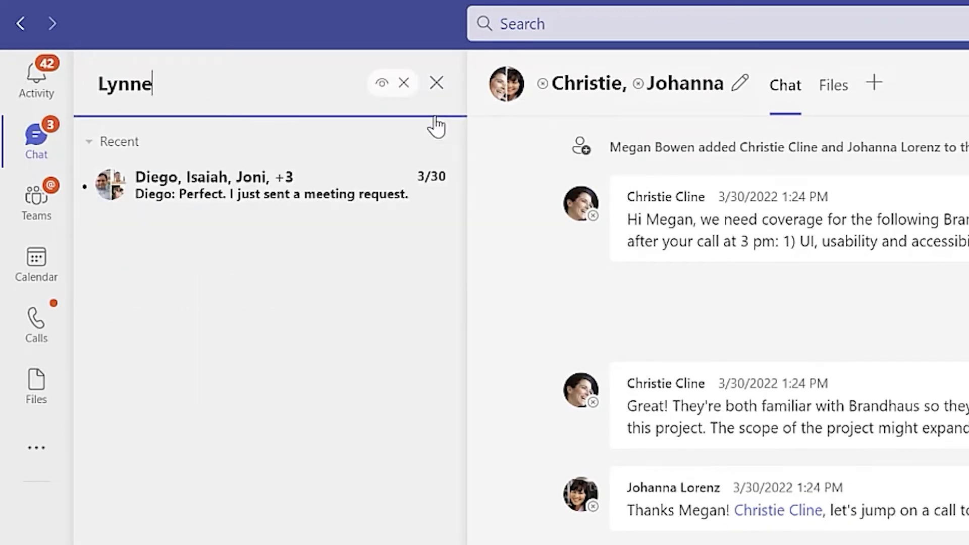
click(436, 82)
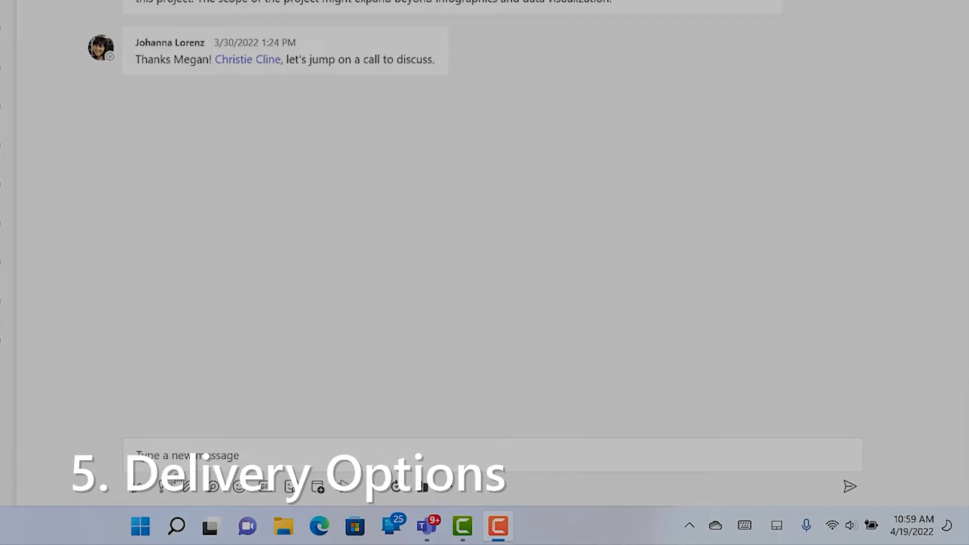
mouse_move(162, 486)
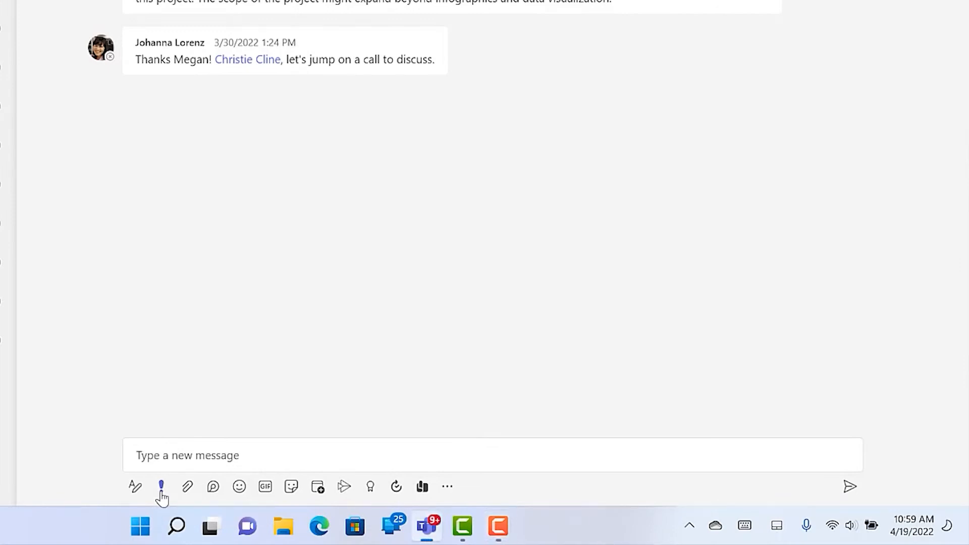
Send the message 'This is urgent!!' with Urgent delivery priority
click(161, 487)
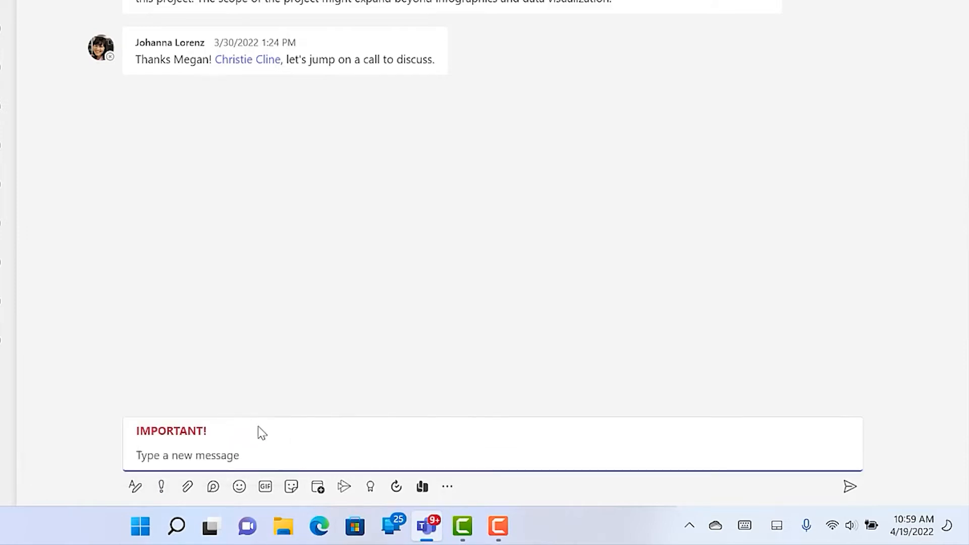
click(186, 455)
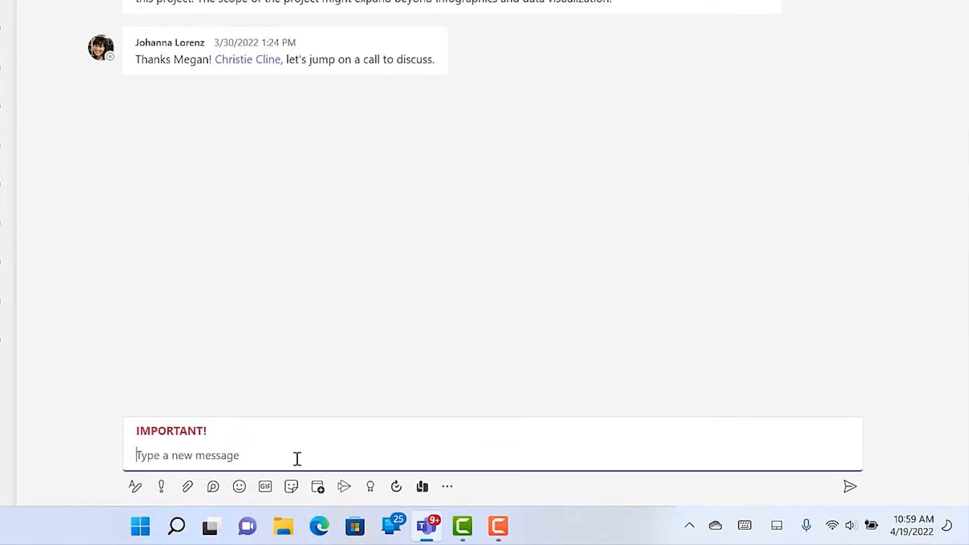
click(161, 487)
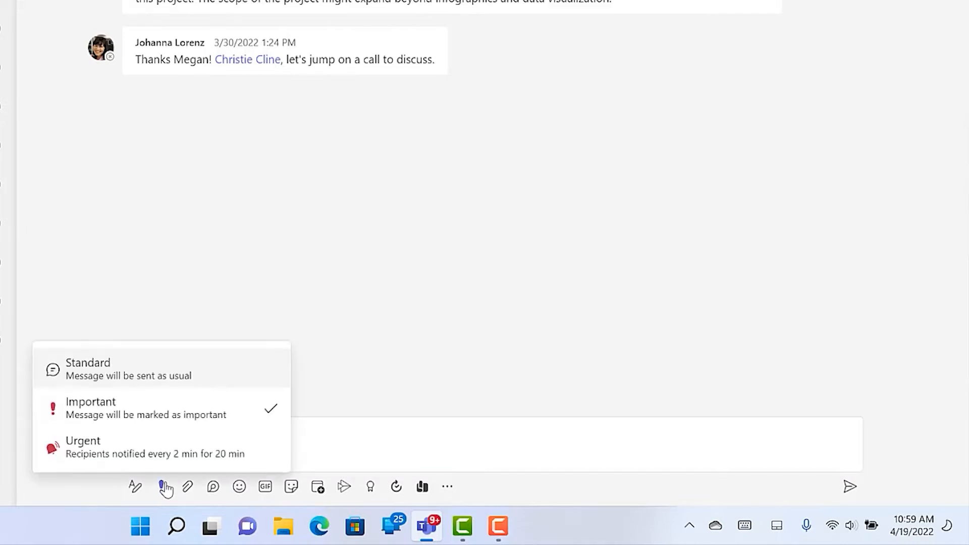
click(82, 441)
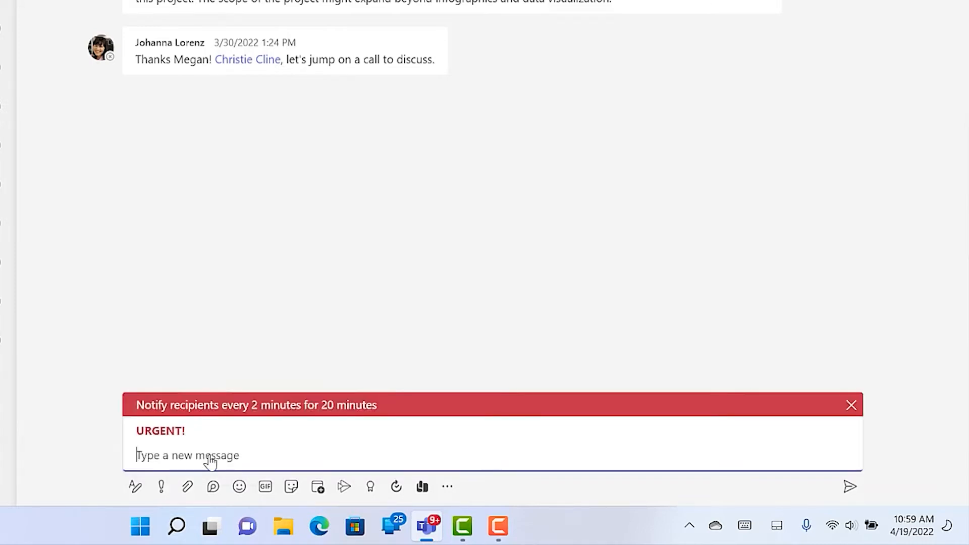
text(This is urg)
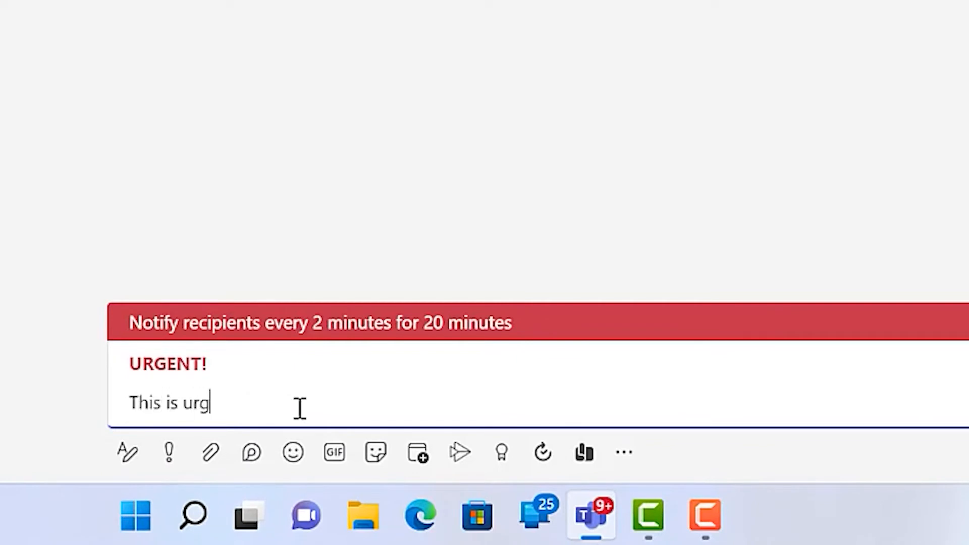
text(ent!!)
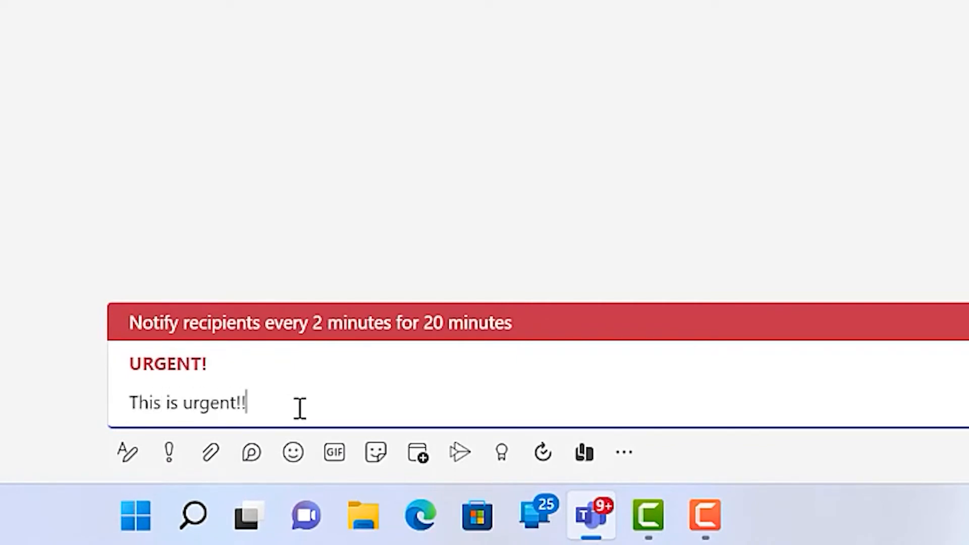
click(460, 452)
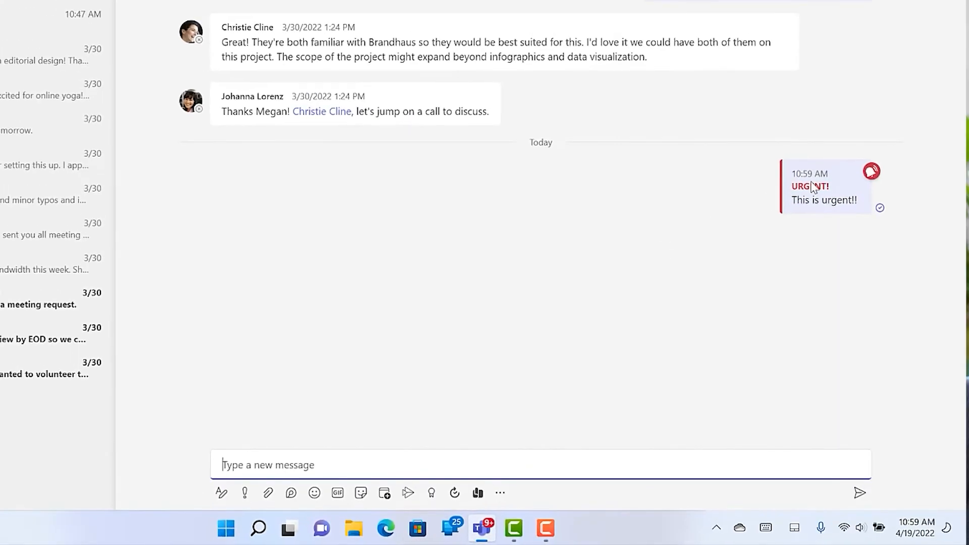
mouse_move(679, 296)
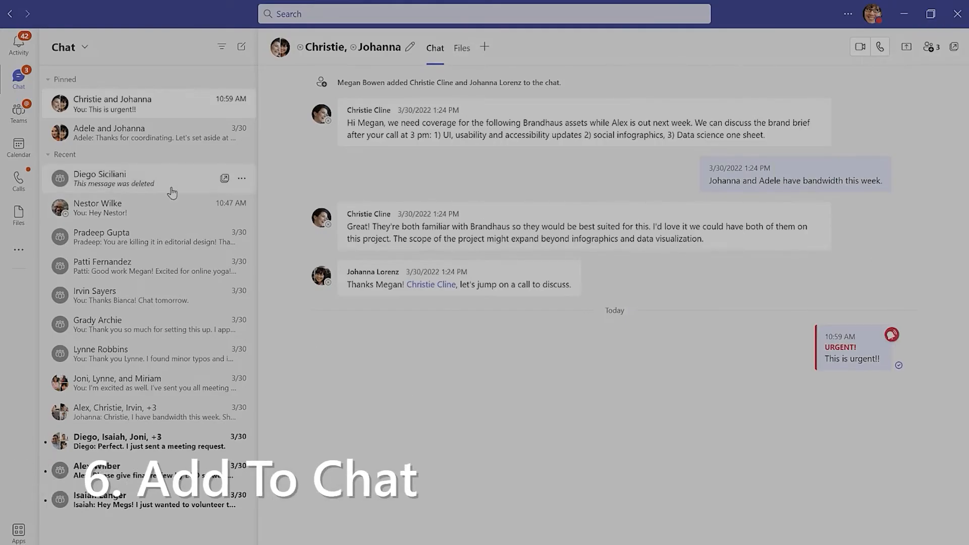
mouse_move(165, 213)
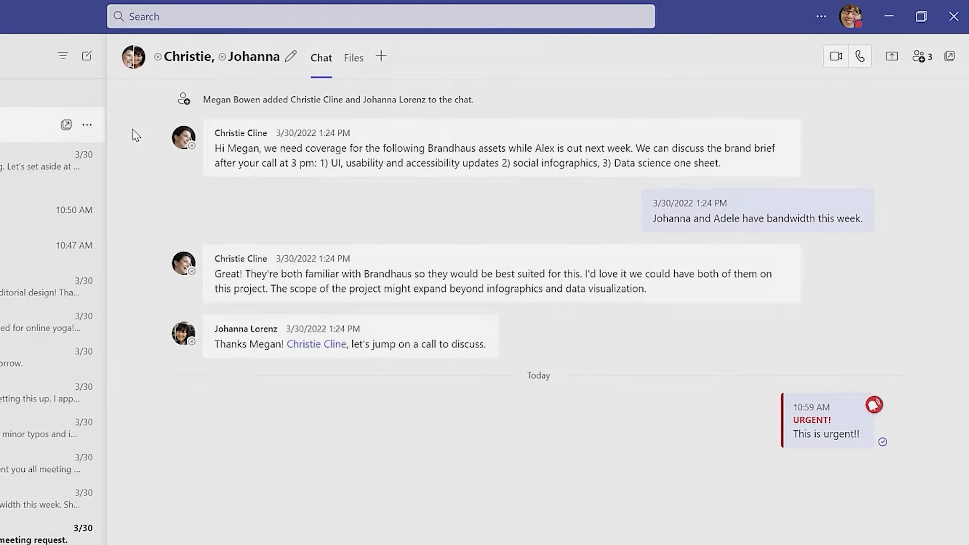
Look up Nestor Wilke through the participants' Add people option
click(921, 56)
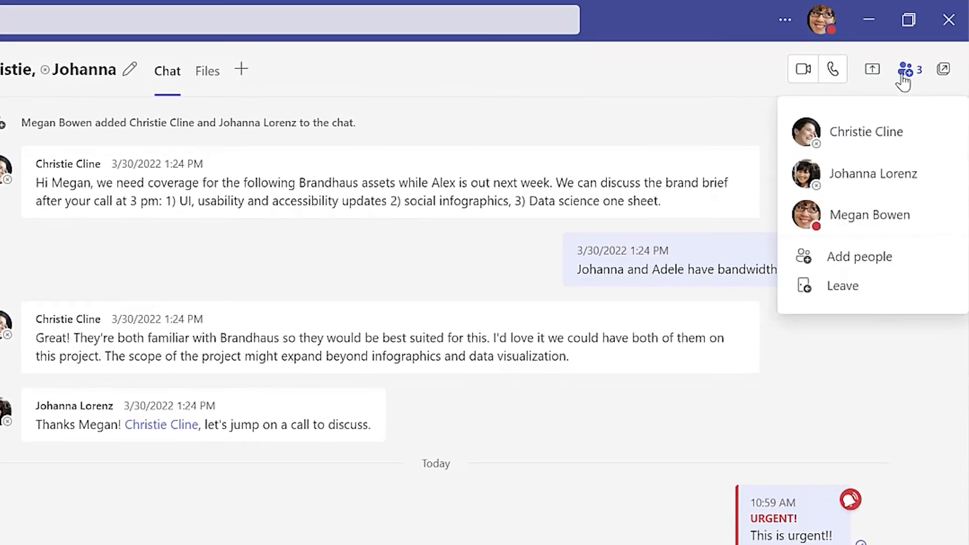
mouse_move(865, 256)
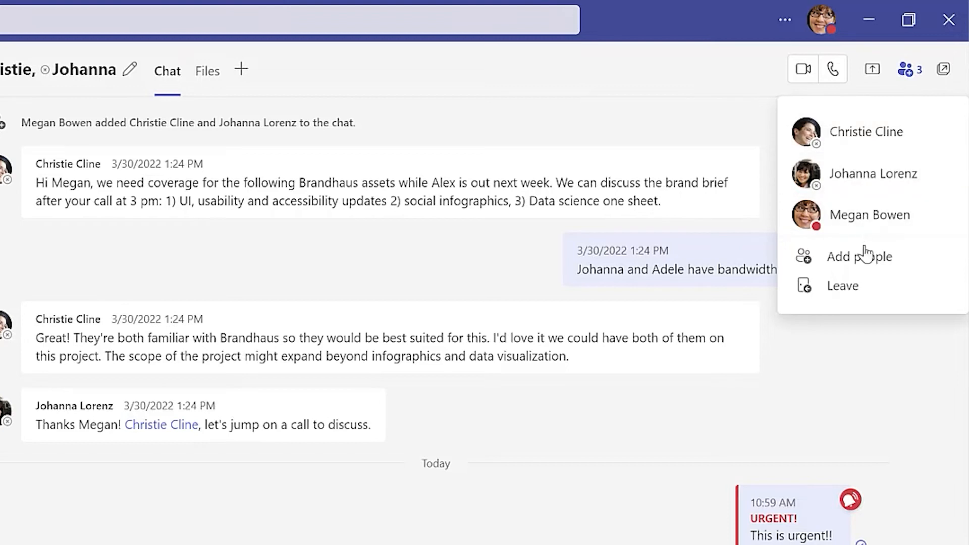
click(860, 257)
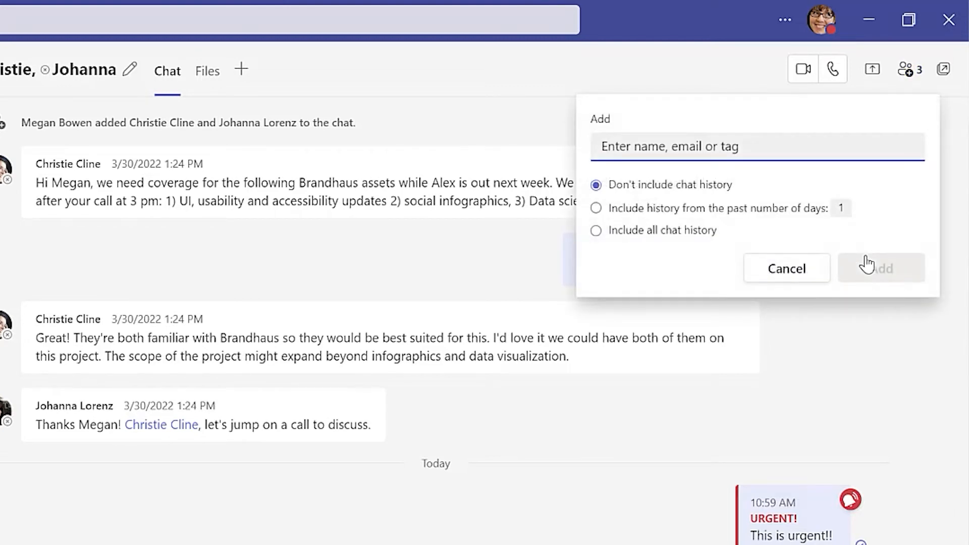
text(Nestor)
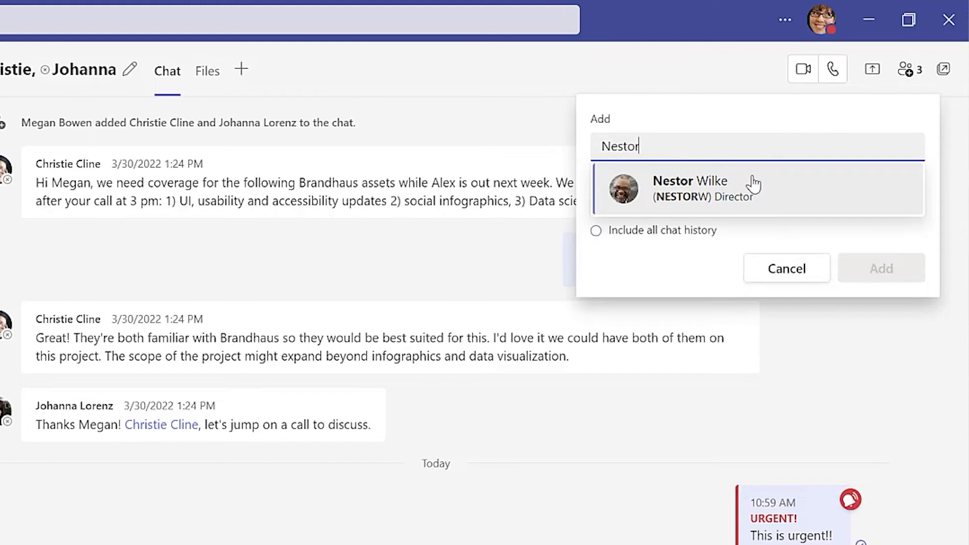
click(691, 188)
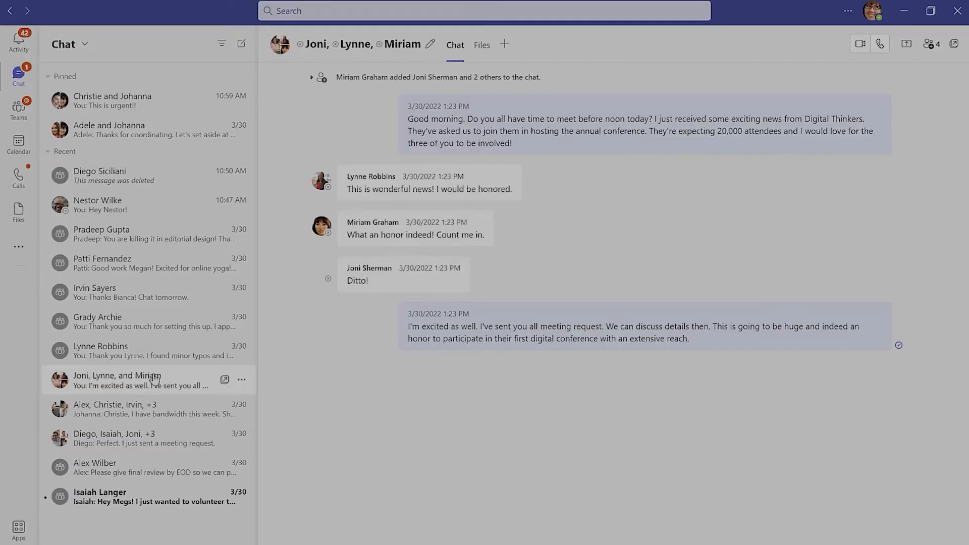
Quote Diego's attachment message and ask 'Can we circle back to this project? Particularly page 3'
click(99, 175)
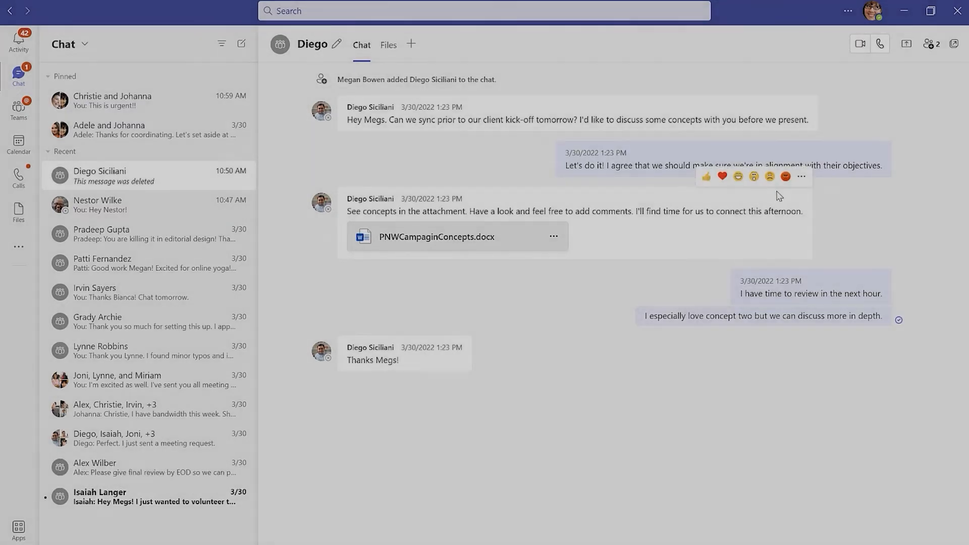
click(802, 176)
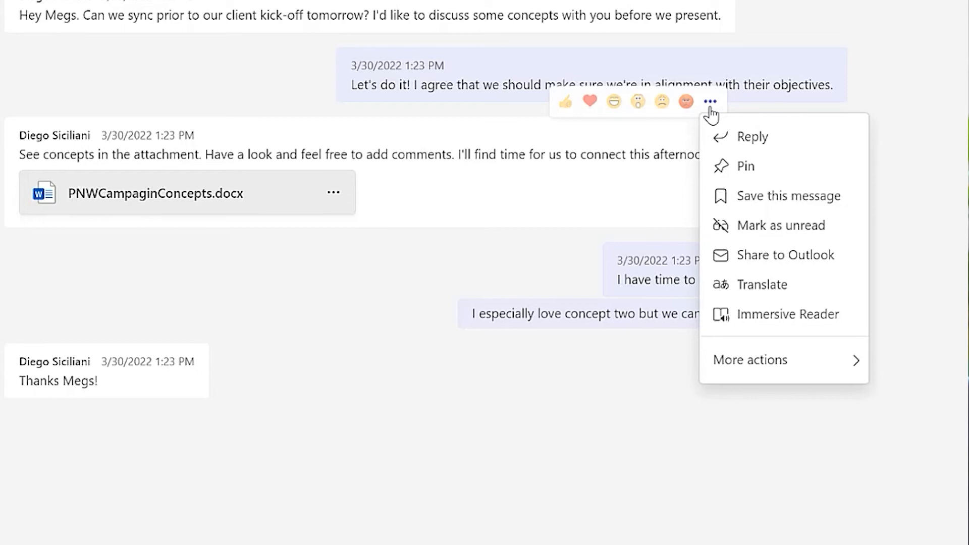
mouse_move(753, 137)
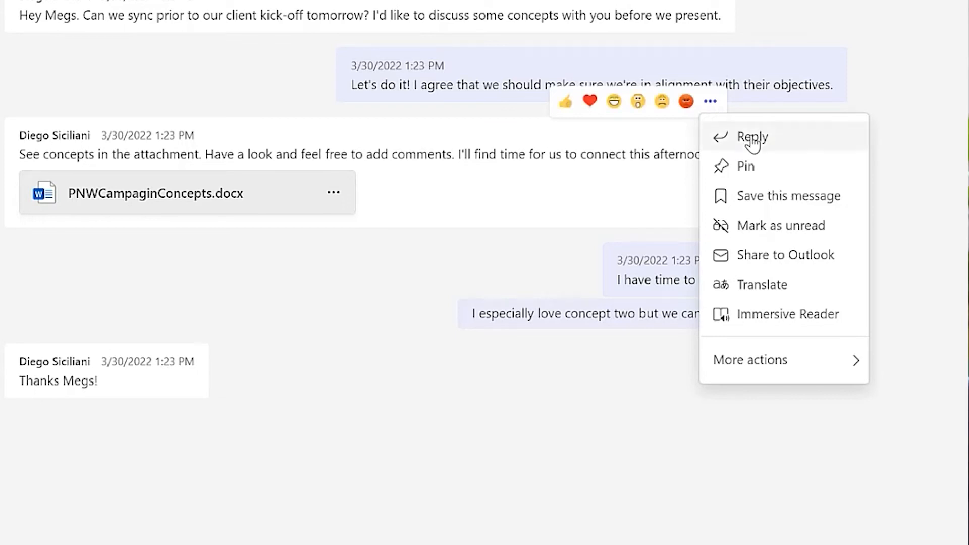
click(752, 136)
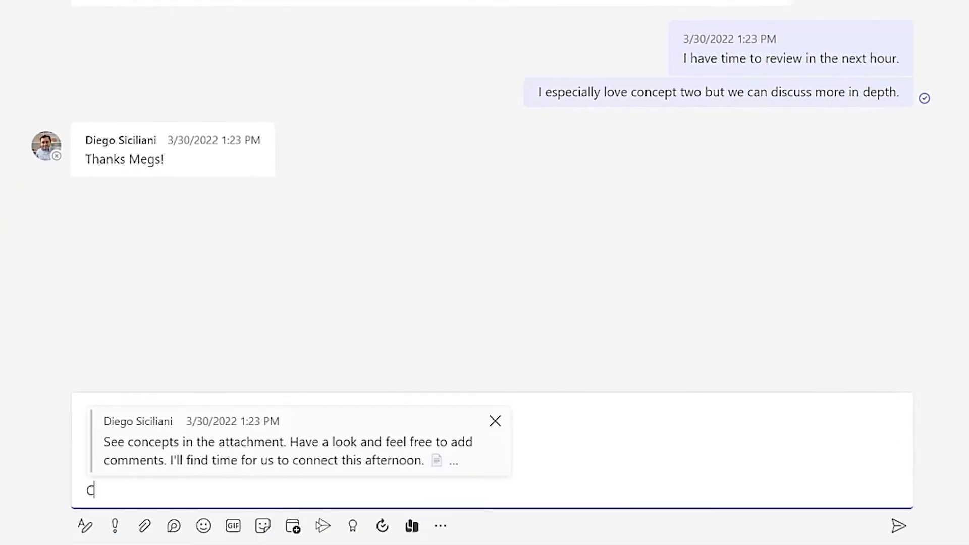
text(Can we circle back to this pr)
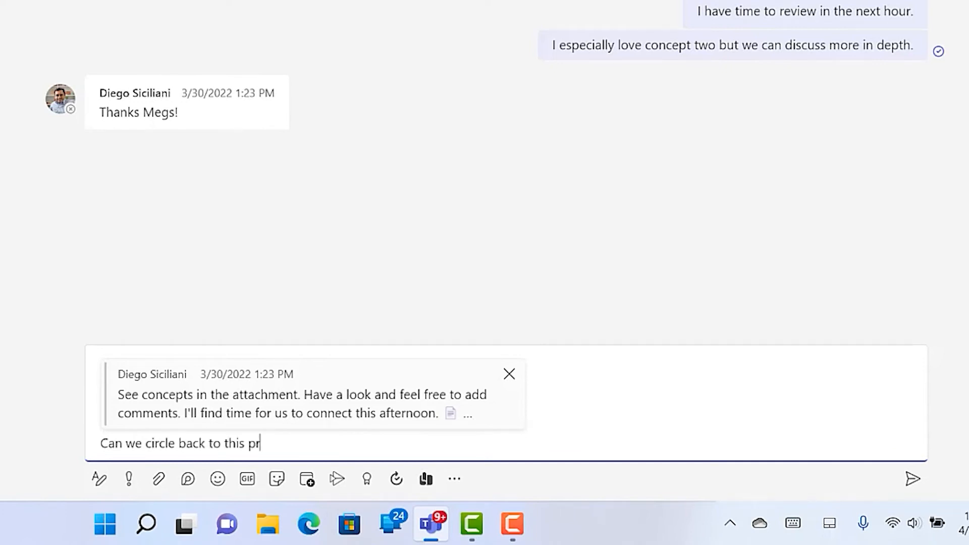
text(oject? Particularly page)
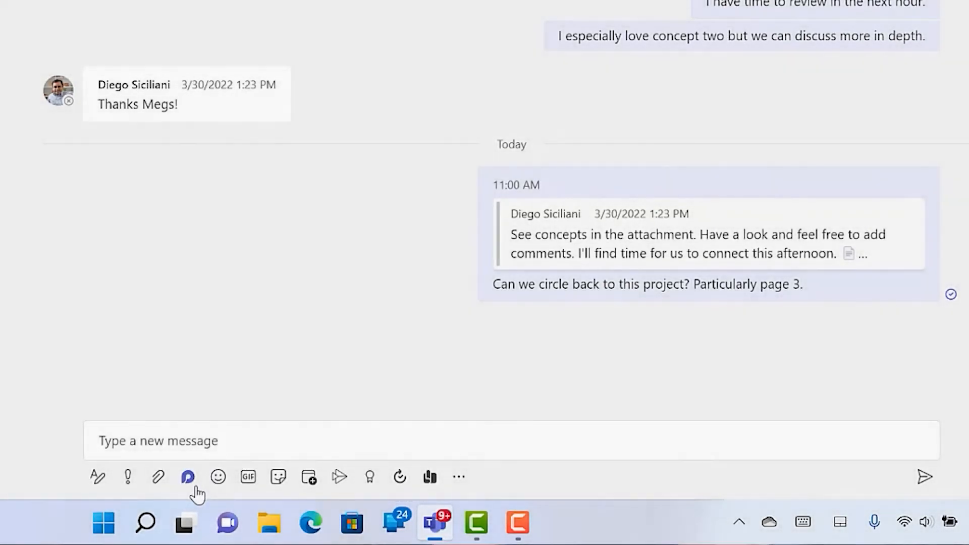
Post a Loop table titled 'Campaign Concepts v2' in Diego's chat
click(187, 477)
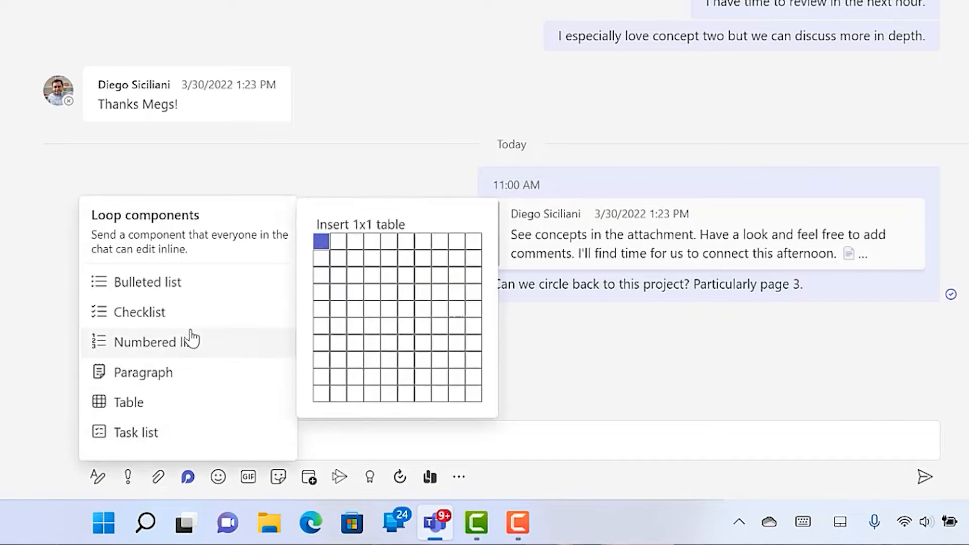
mouse_move(195, 359)
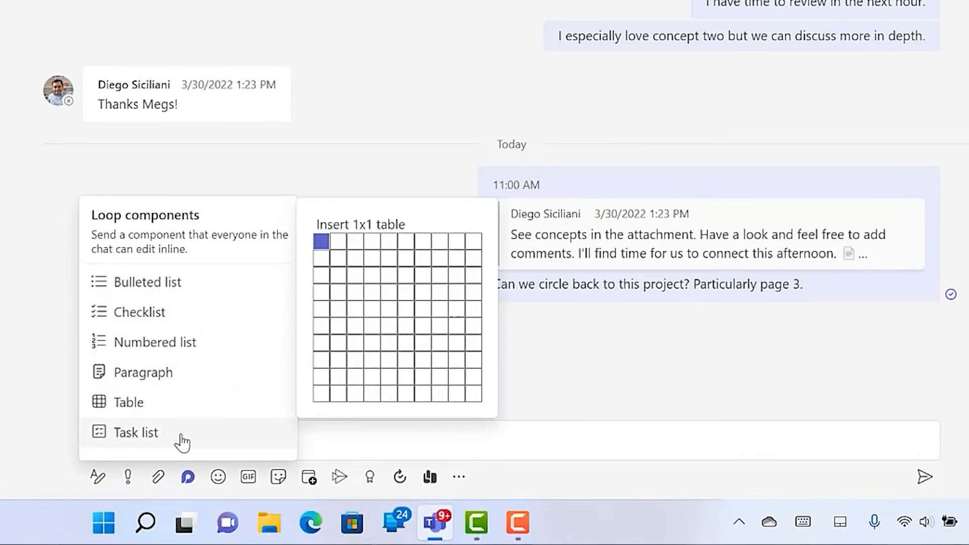
mouse_move(351, 306)
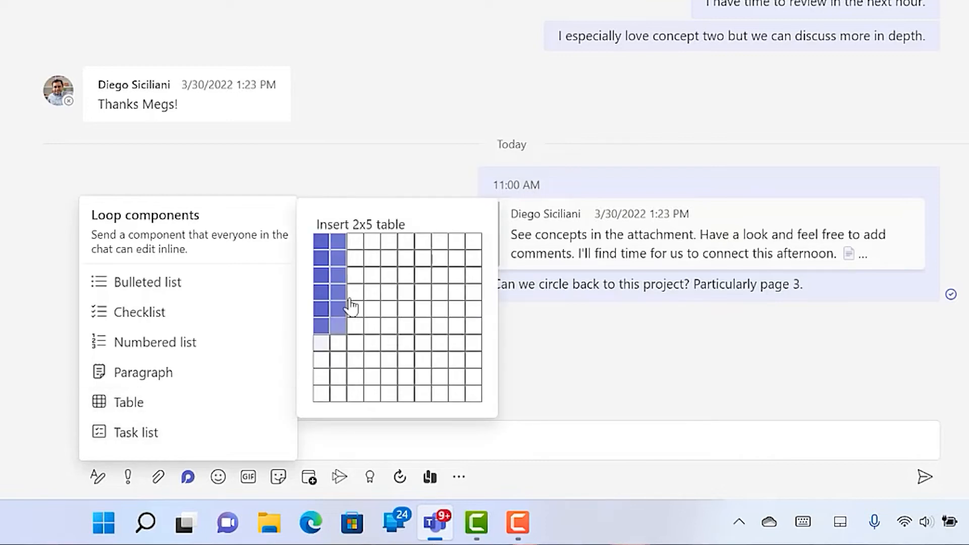
click(338, 309)
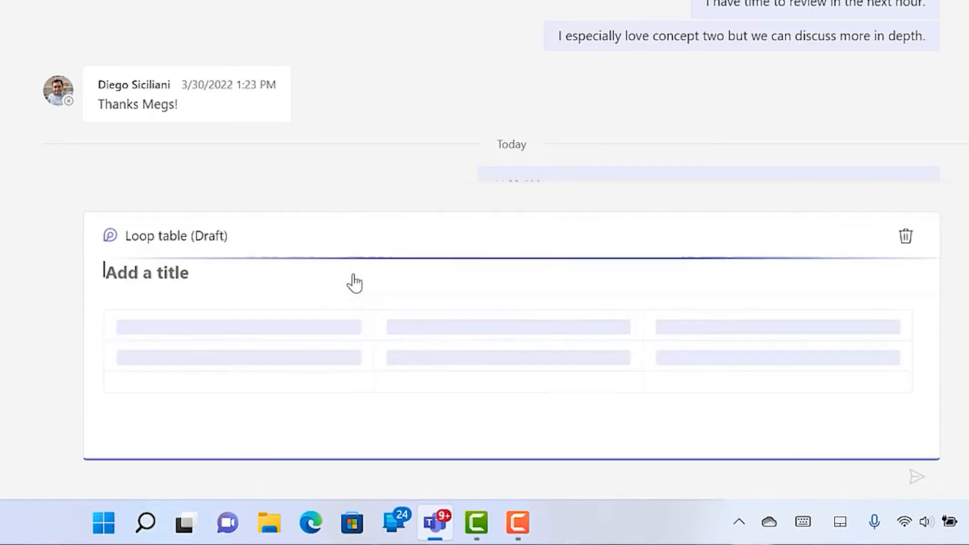
text(Campaign Cond)
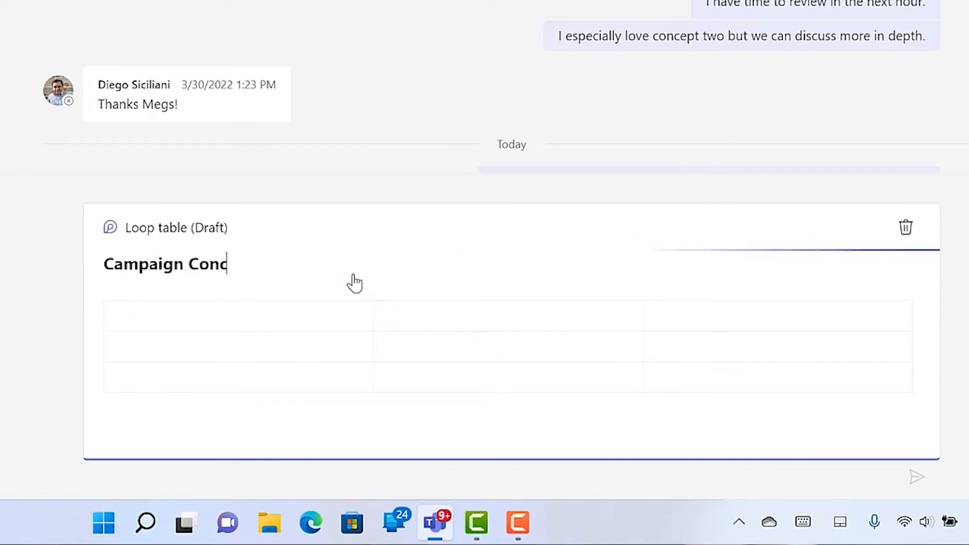
text(epts v2)
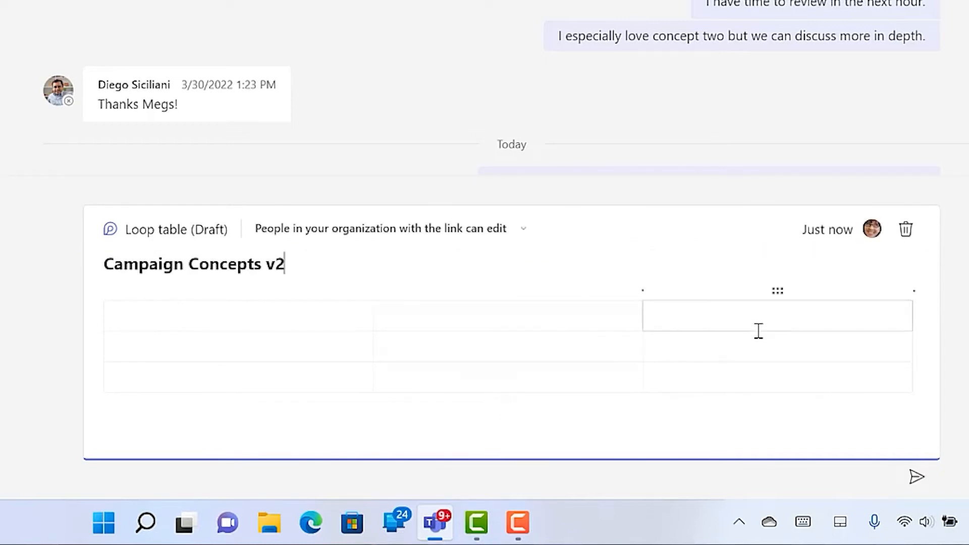
click(918, 476)
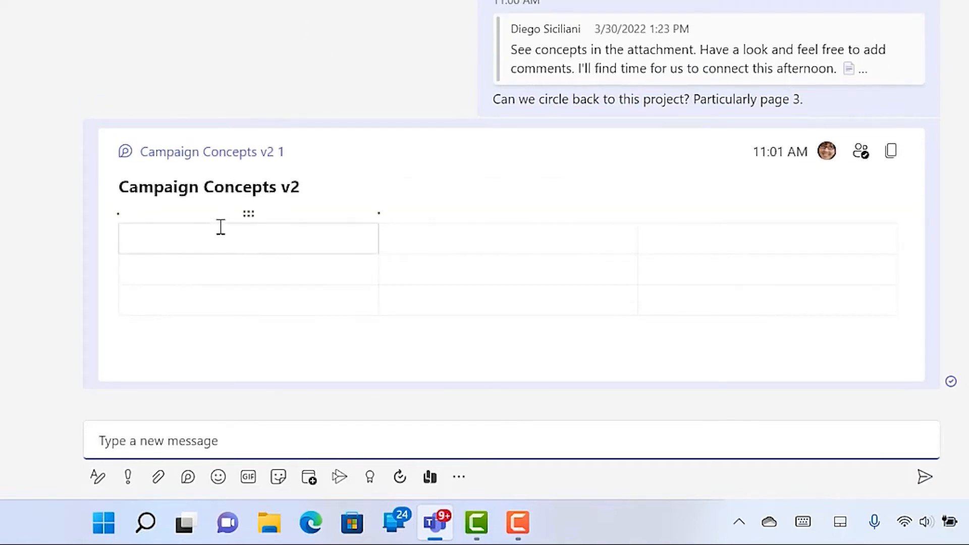
Fill the table's first cell with 'Everyone can edit, even after the message is posted!'
text(Everyone can edit, even af)
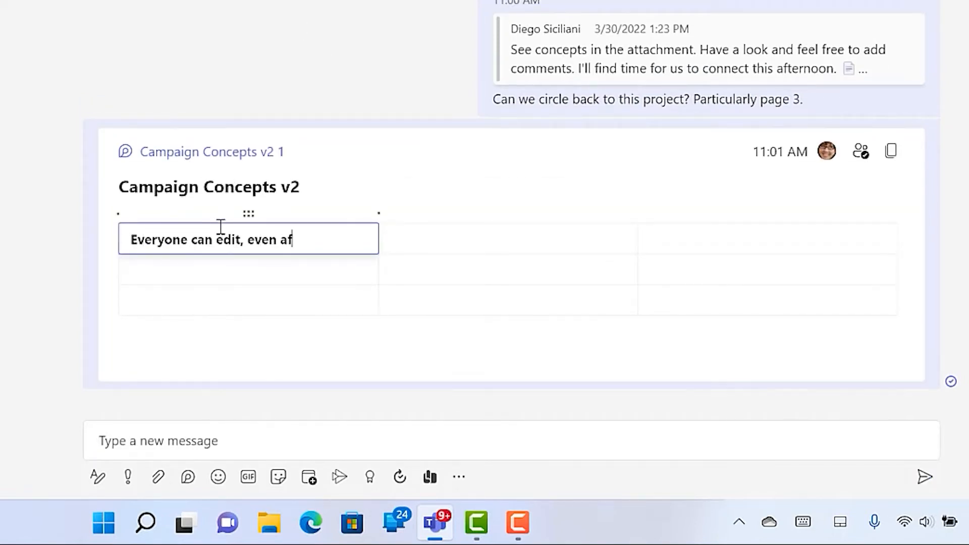
text(ter the i)
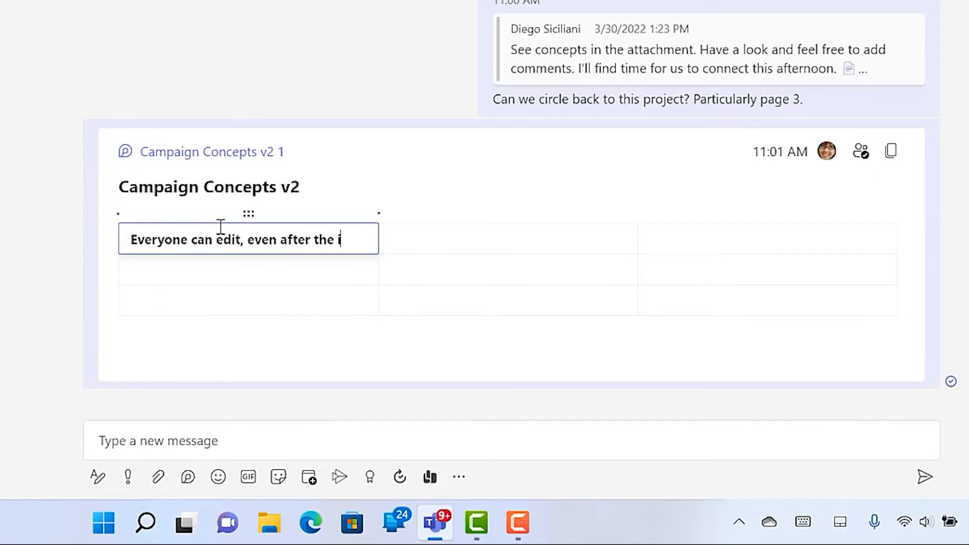
text(essage is posted!)
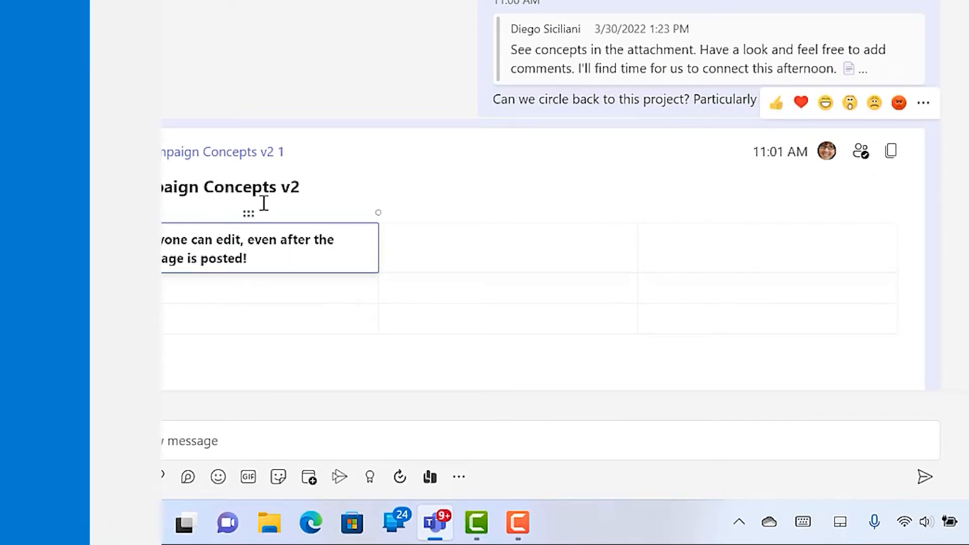
click(218, 477)
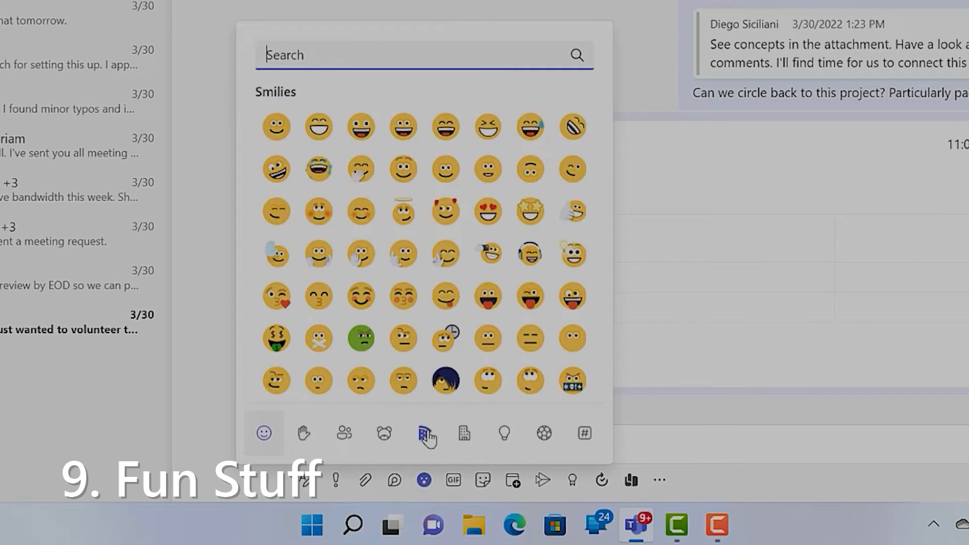
click(424, 433)
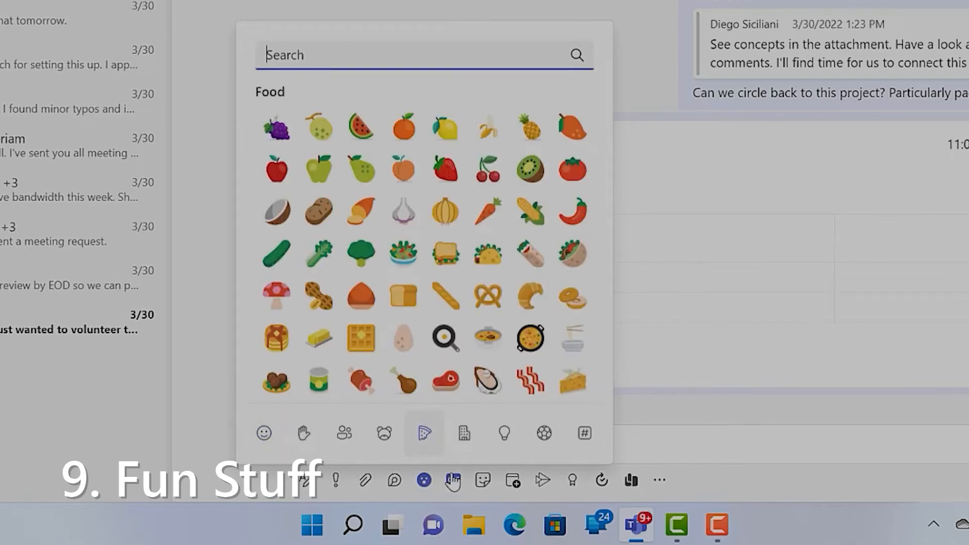
click(453, 480)
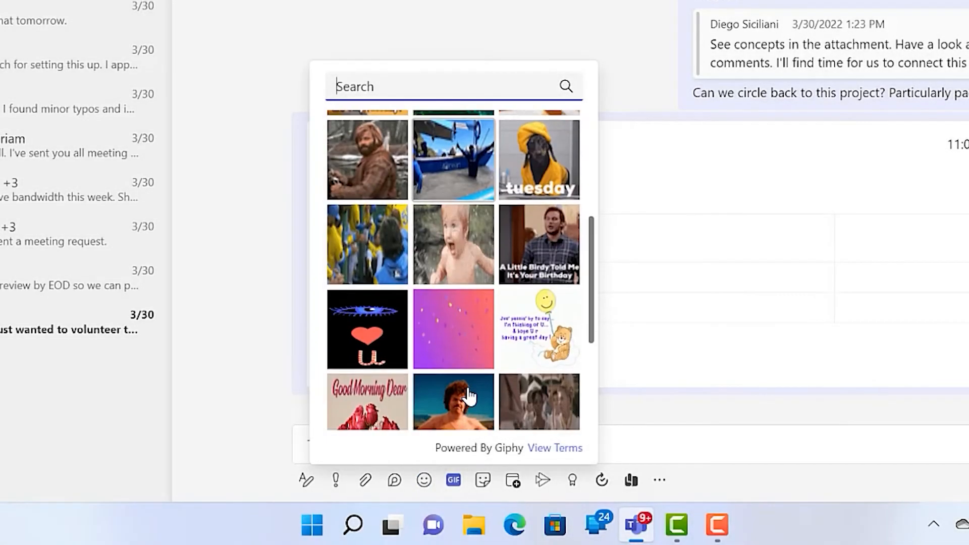
scroll(down, 3)
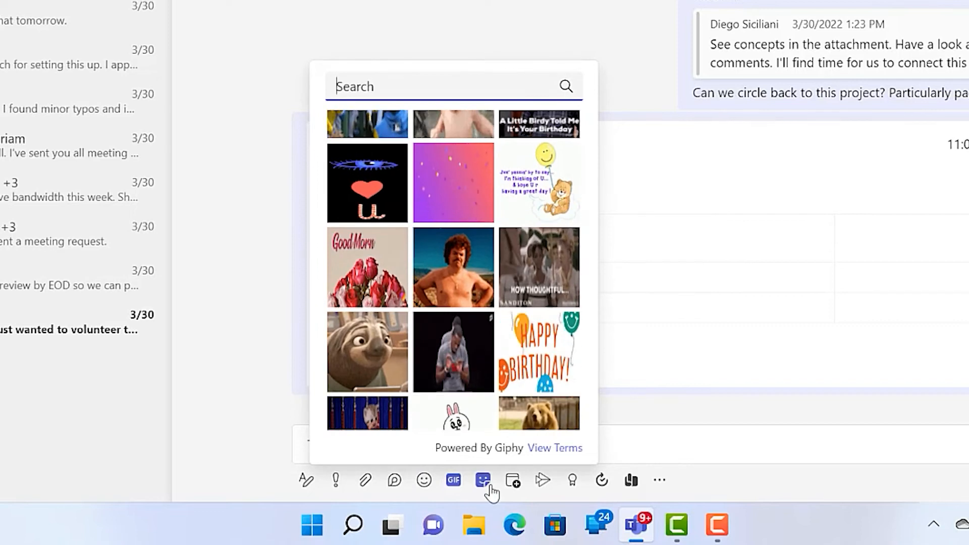
click(483, 481)
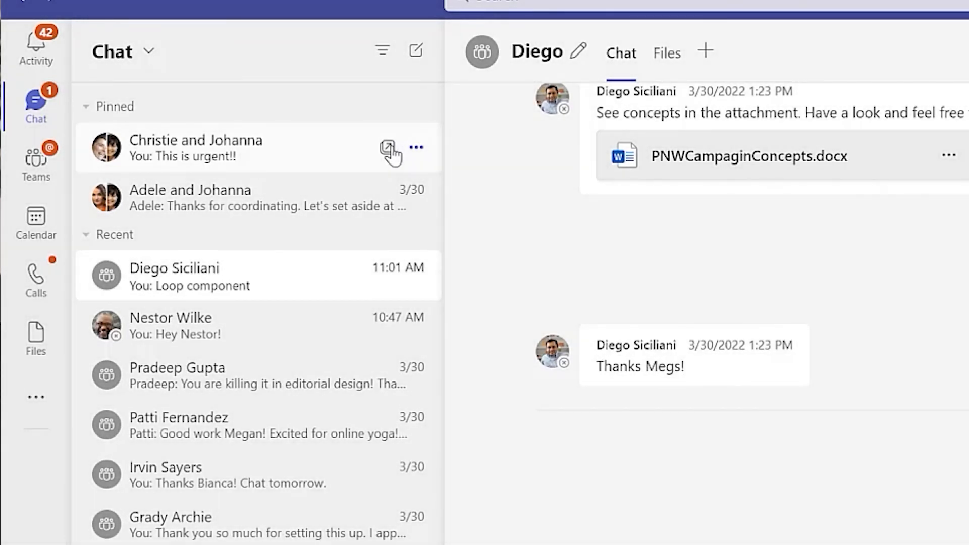
Pop the Christie and Johanna chat out into its own window
click(388, 147)
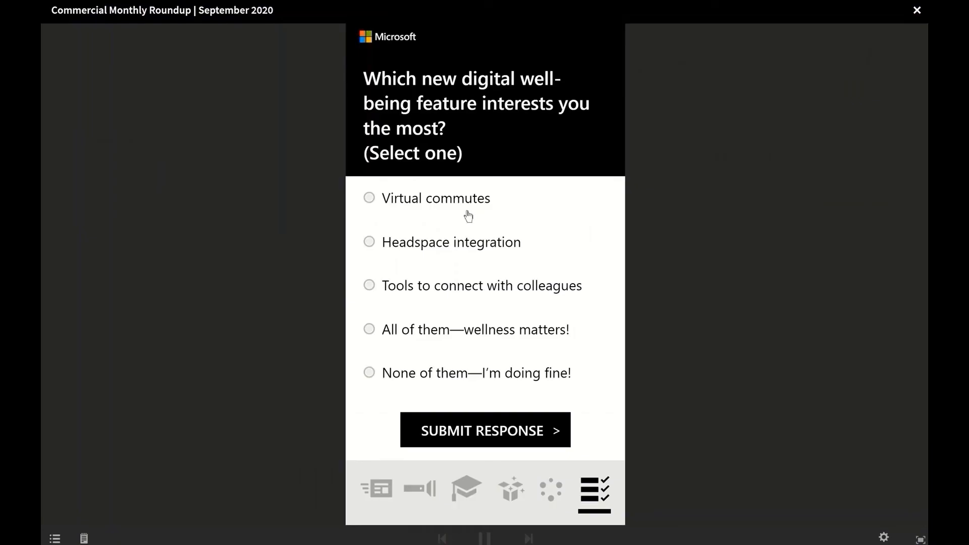
Submit the poll response to finish the Commercial Monthly Roundup story
click(485, 430)
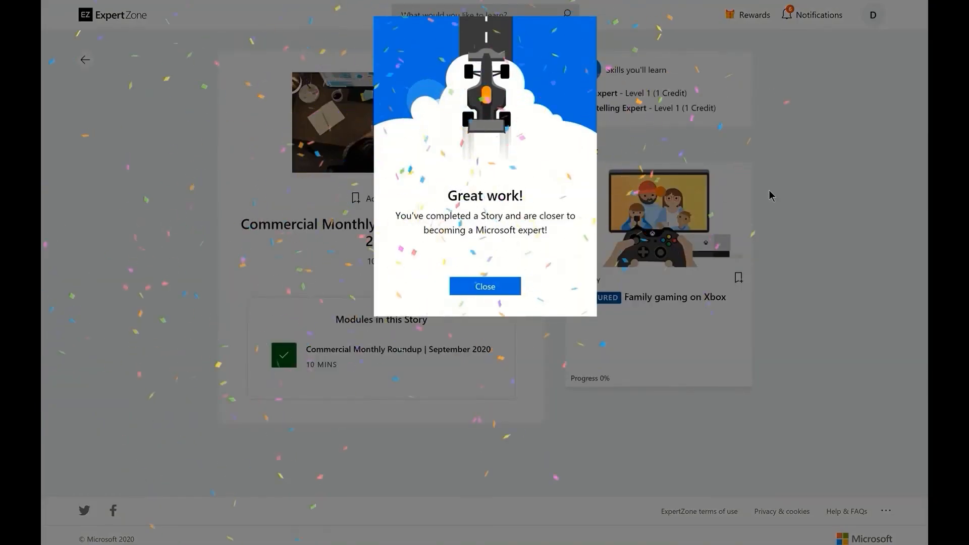